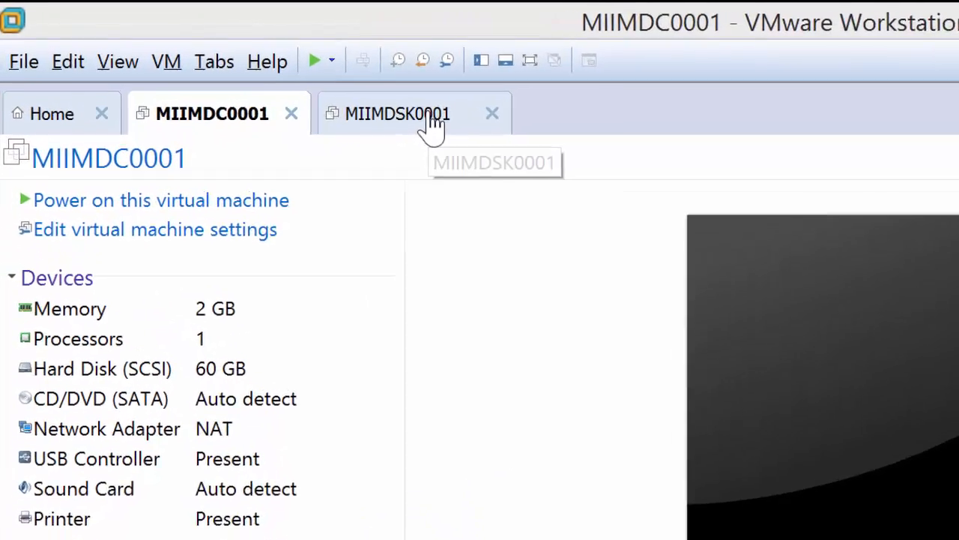
- Open MIIMDC0001's virtual machine settings to inspect its NAT network adapter
click(397, 114)
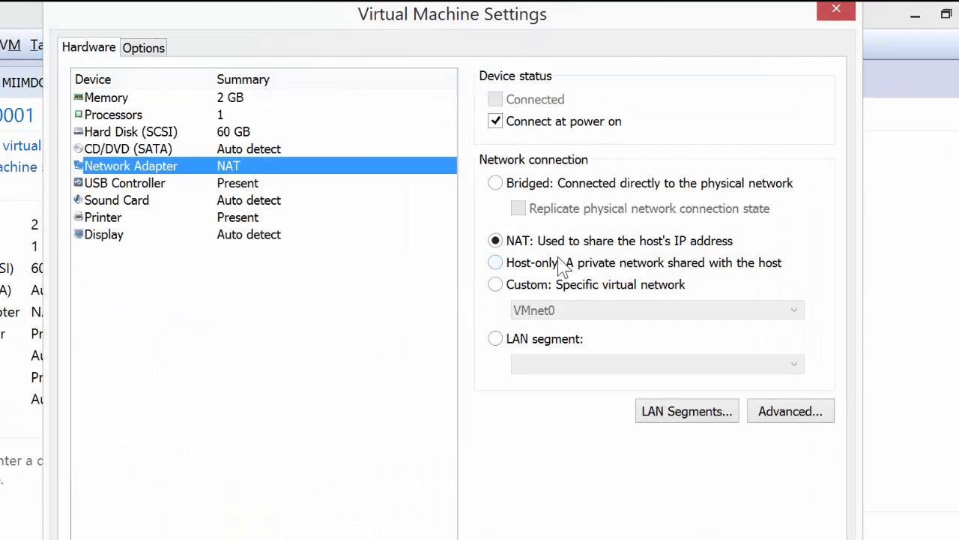
mouse_move(607, 251)
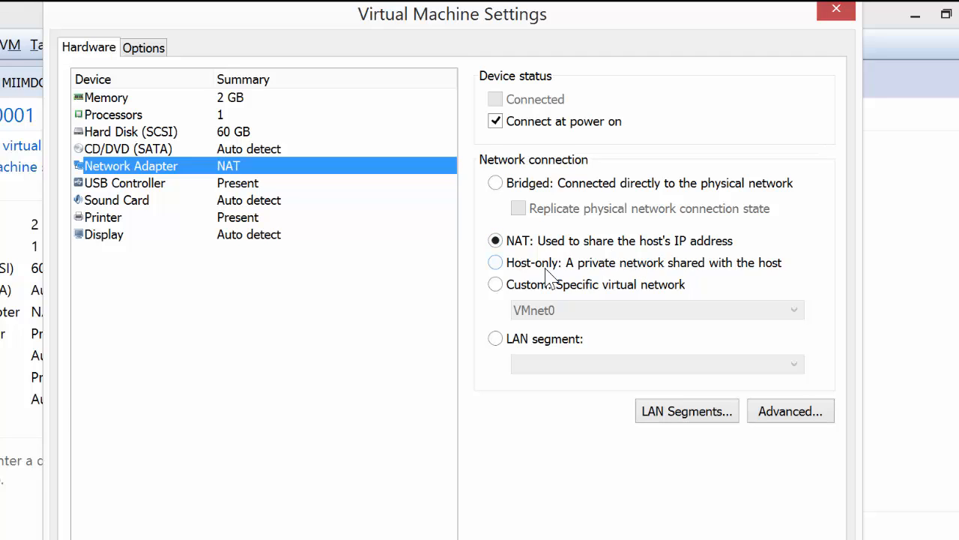
mouse_move(502, 283)
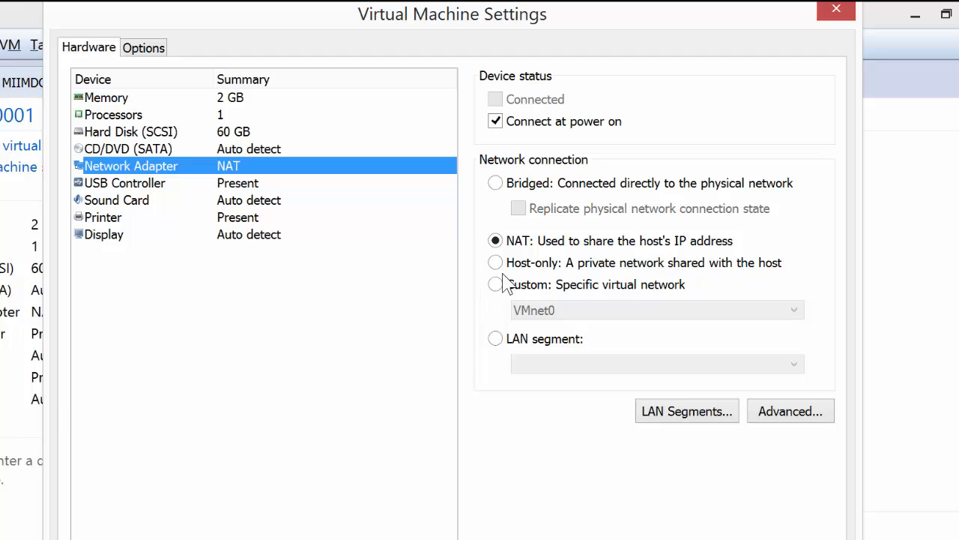
mouse_move(575, 197)
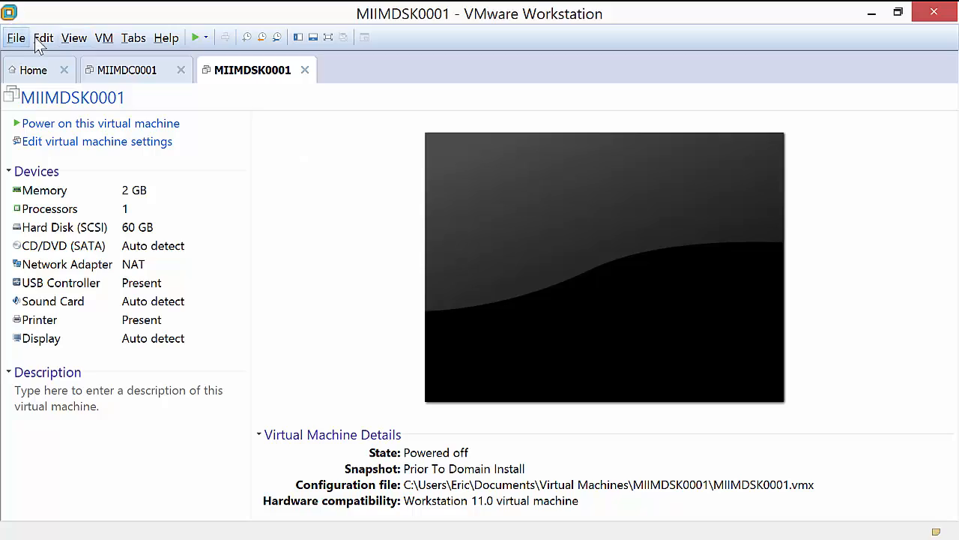
- Open the Virtual Network Editor from the Edit menu
click(43, 37)
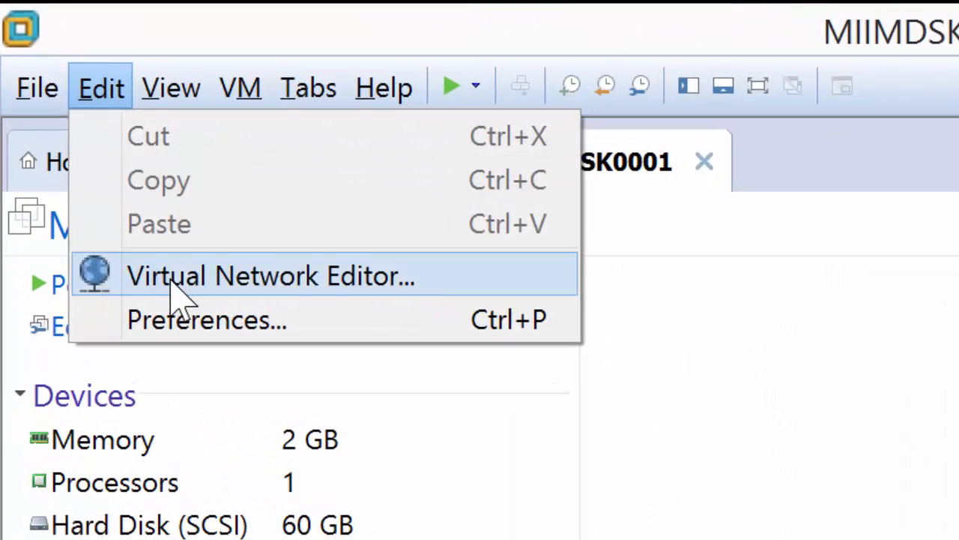
click(269, 275)
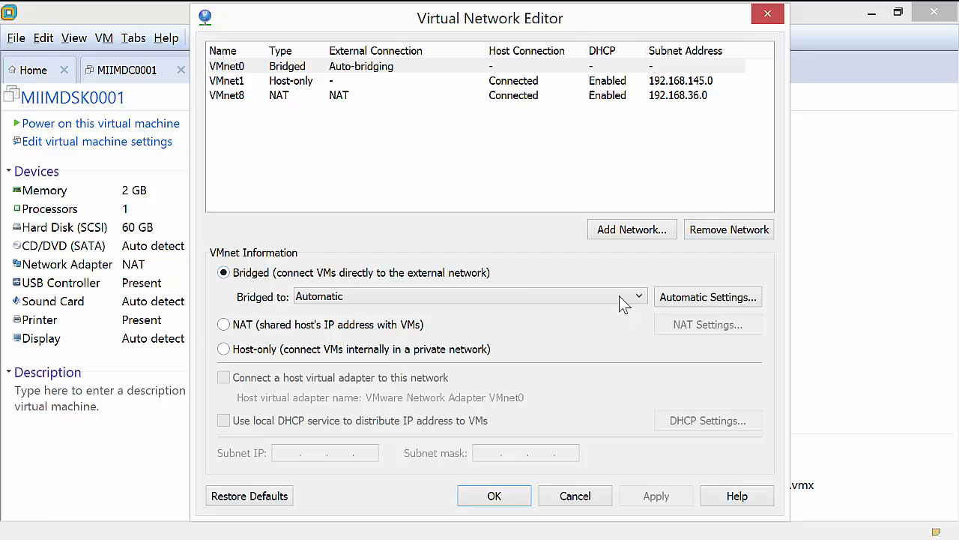
mouse_move(531, 111)
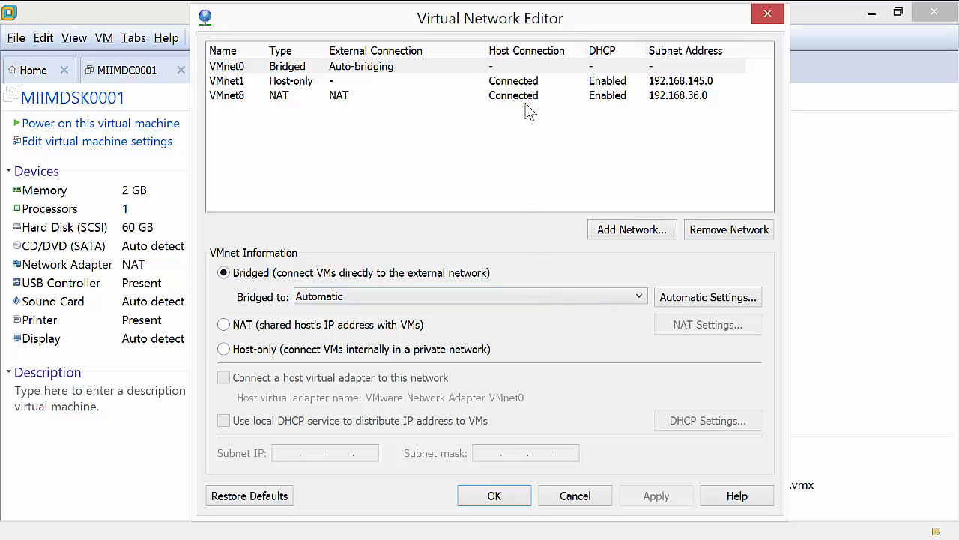
mouse_move(397, 141)
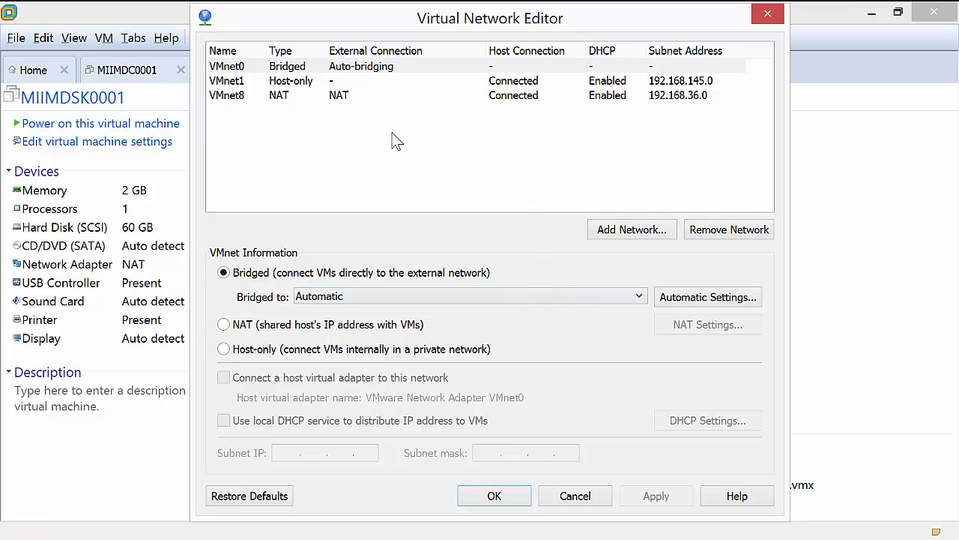
mouse_move(718, 490)
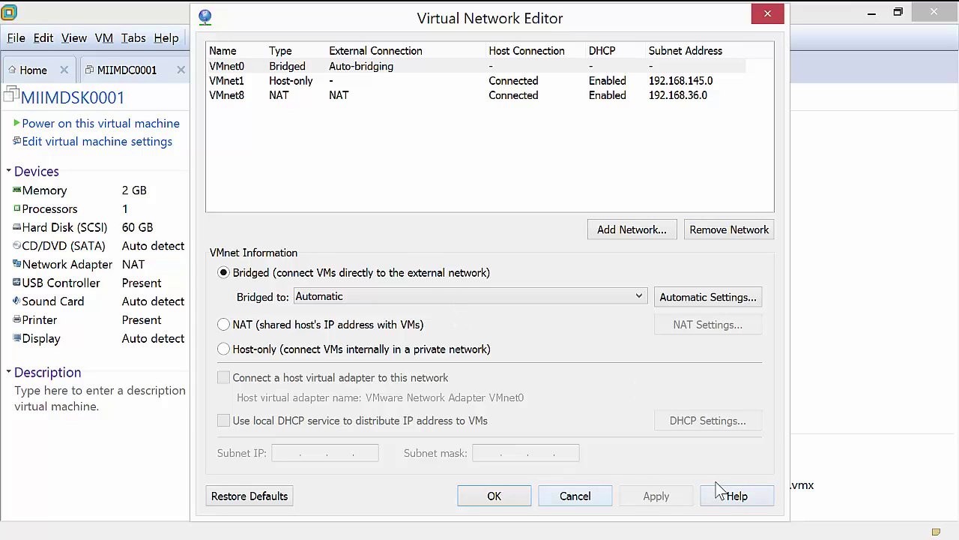
mouse_move(731, 487)
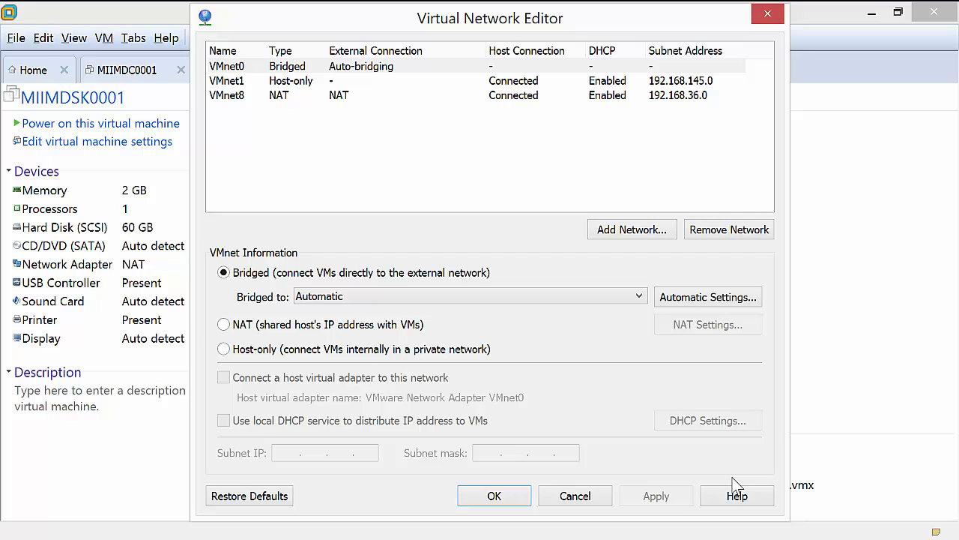
mouse_move(240, 80)
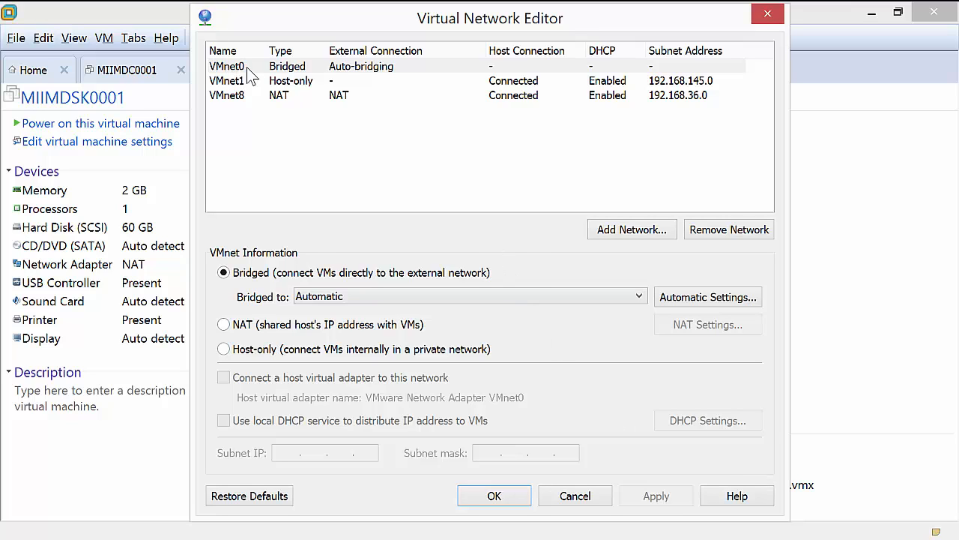
mouse_move(288, 99)
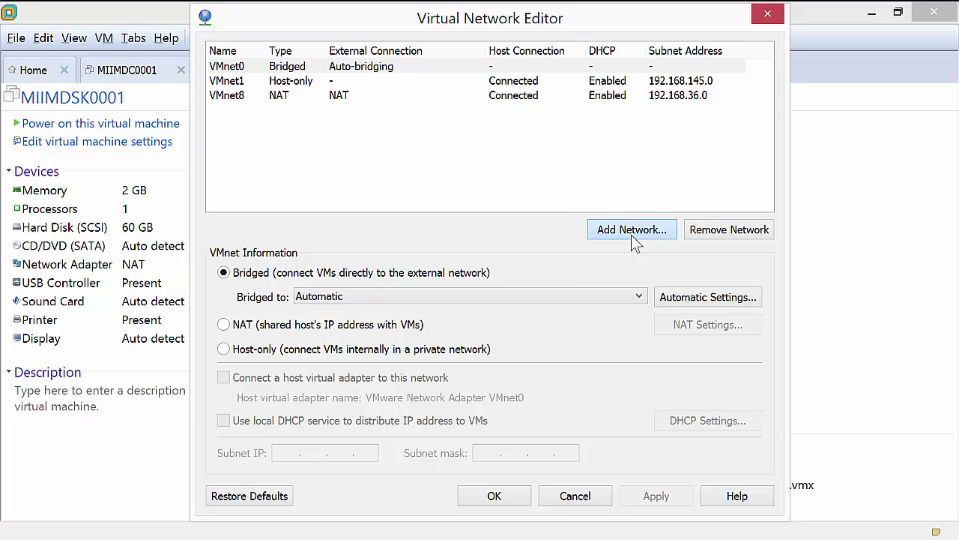
- Add VMnet2 as a new host-only network on subnet 192.168.216.0
click(632, 229)
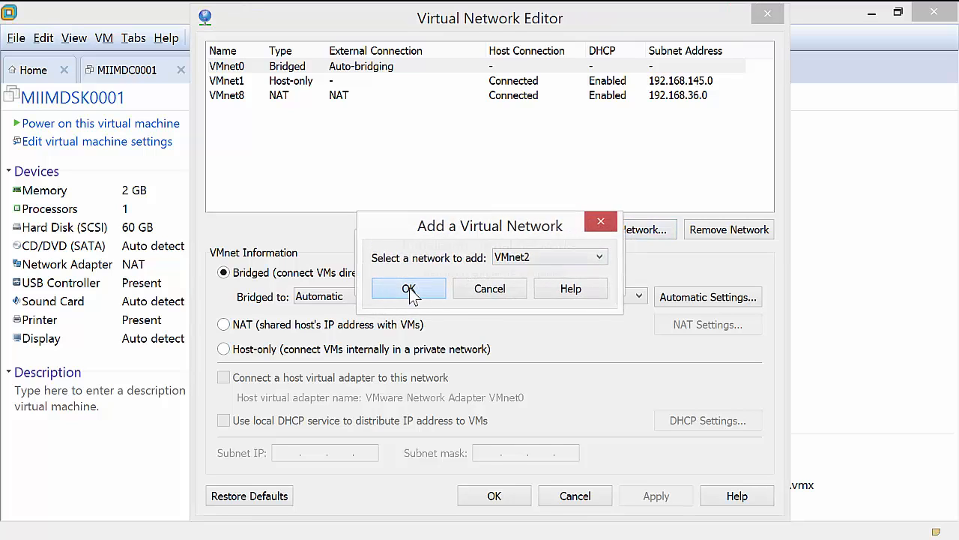
click(409, 289)
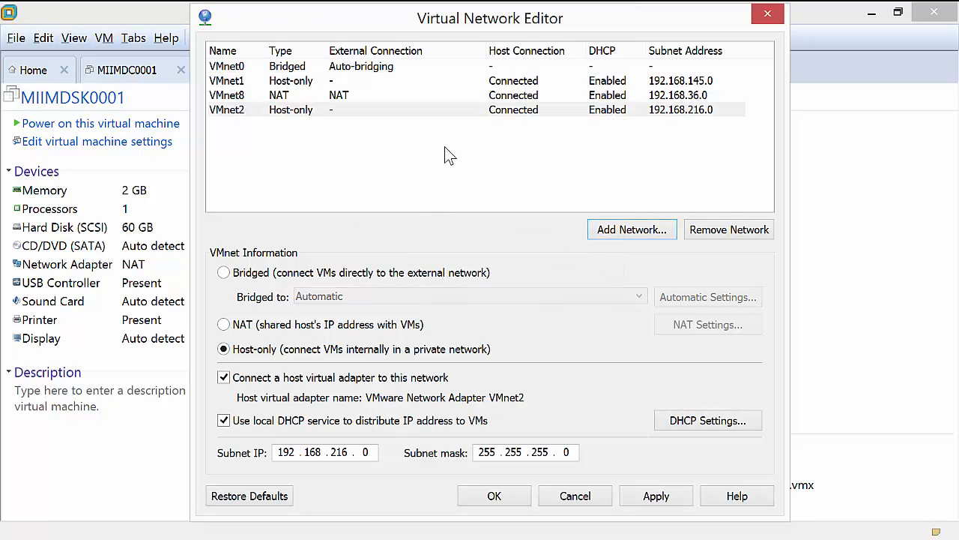
mouse_move(306, 112)
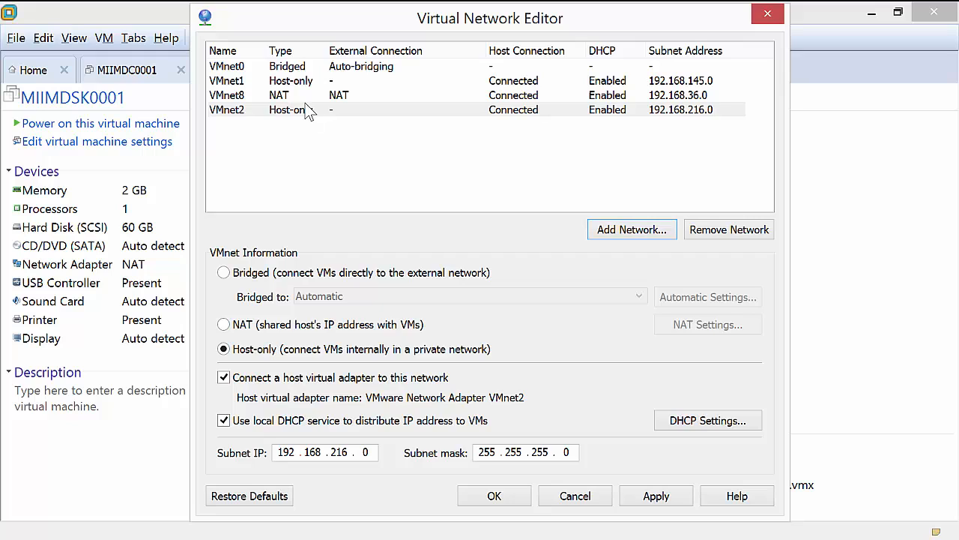
mouse_move(323, 177)
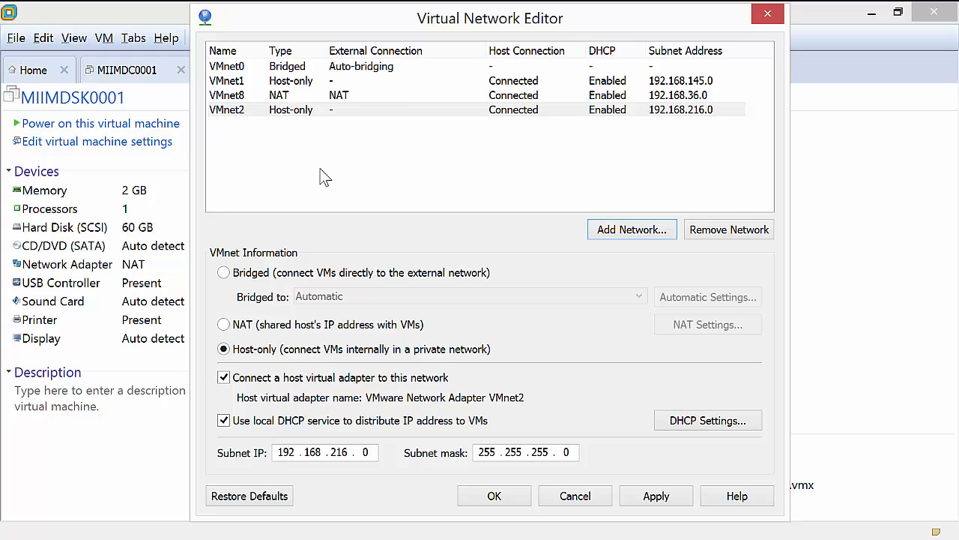
mouse_move(404, 408)
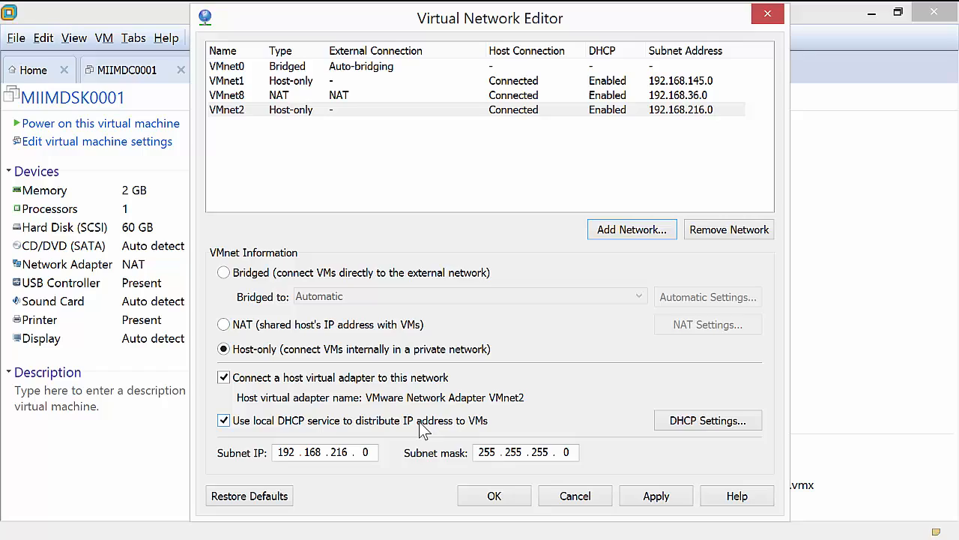
mouse_move(707, 419)
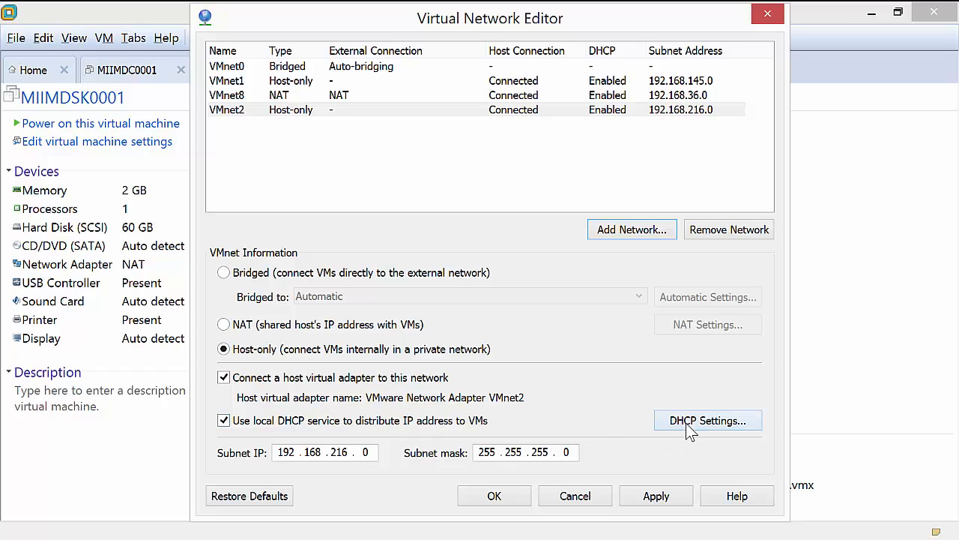
- Set VMnet2's DHCP range to .100–.150 with 8-hour default and 7-day maximum leases
click(707, 421)
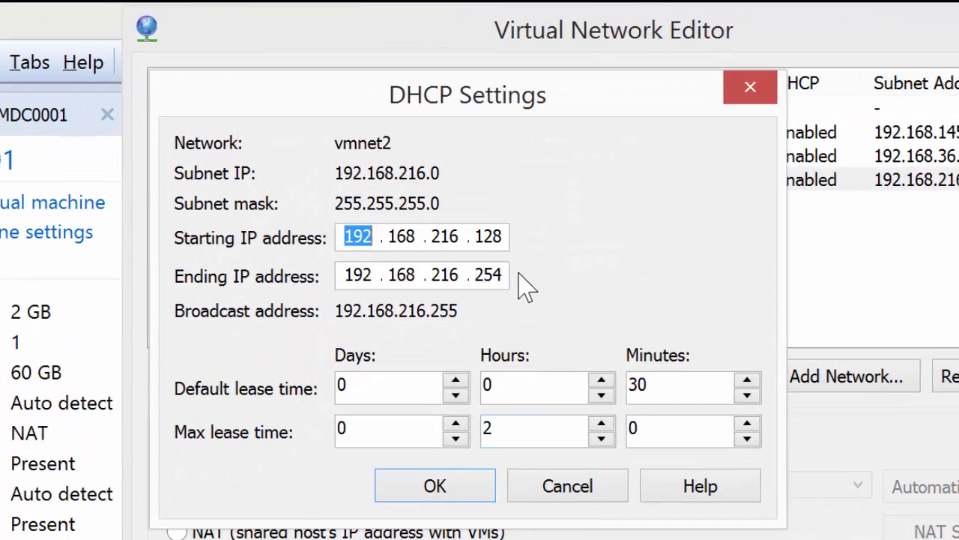
click(494, 236)
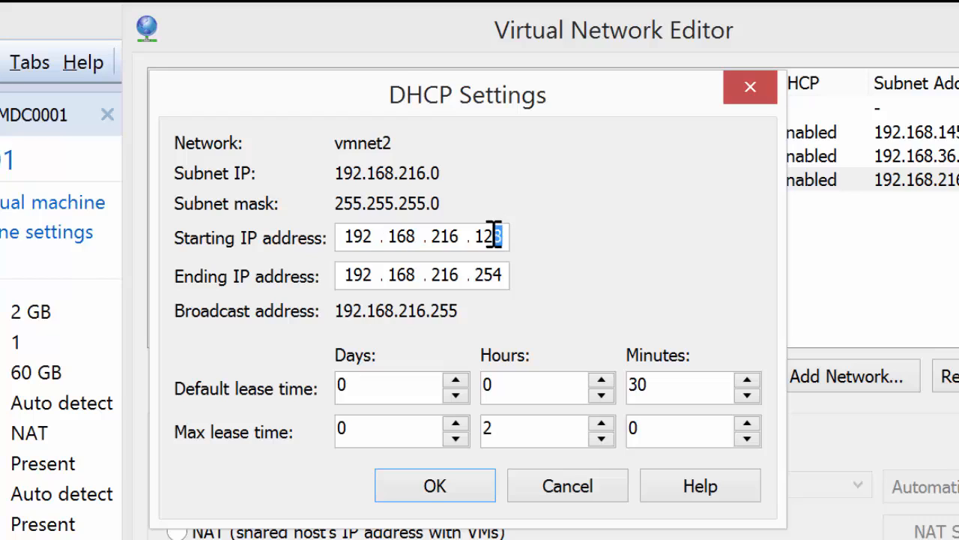
text(1)
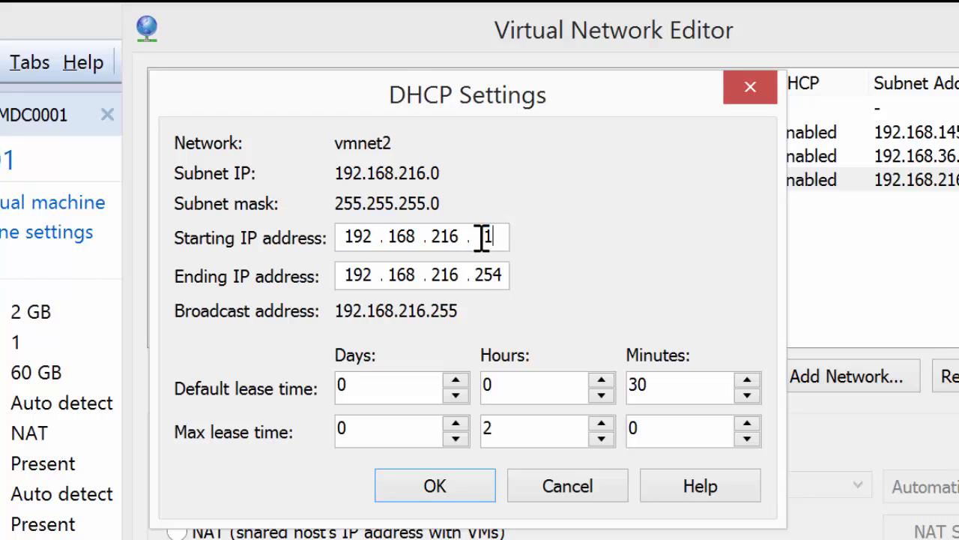
text(00)
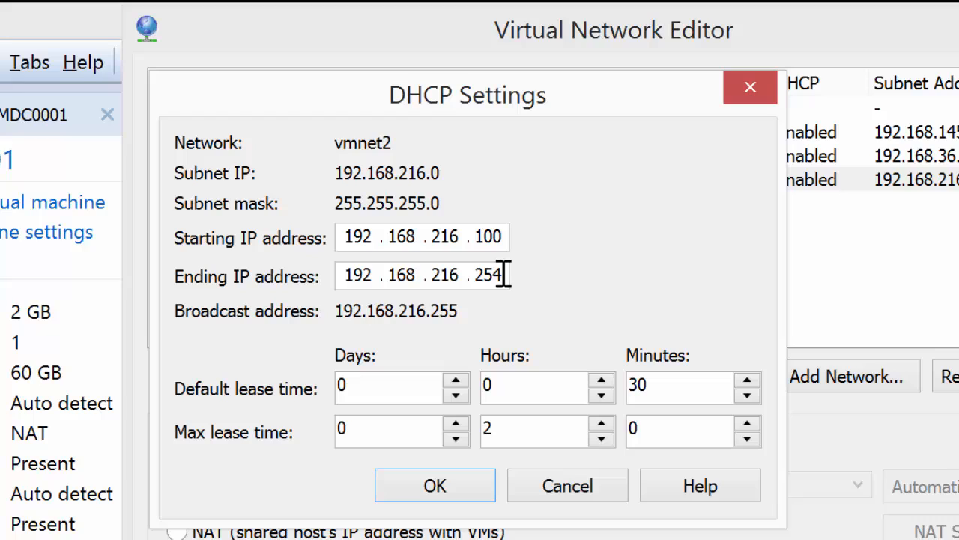
double_click(490, 274)
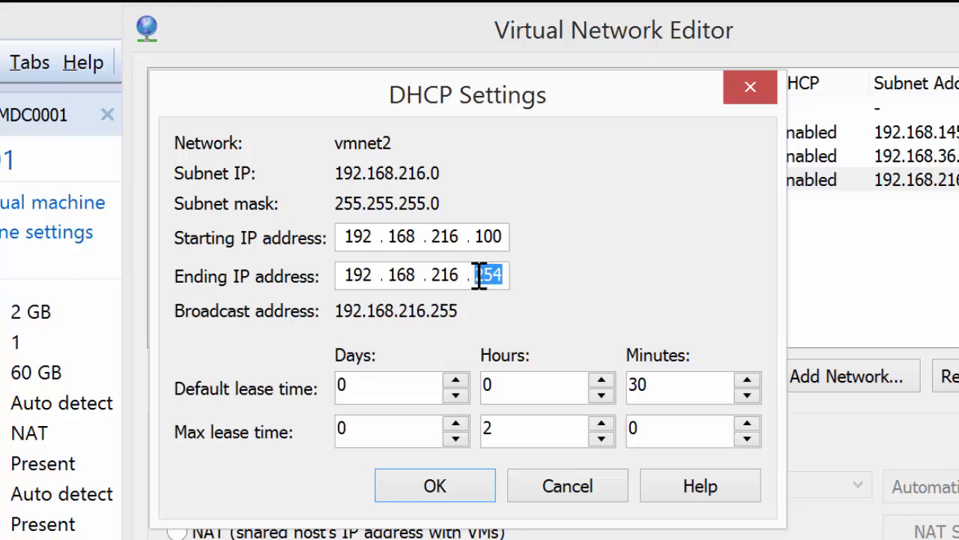
text(150)
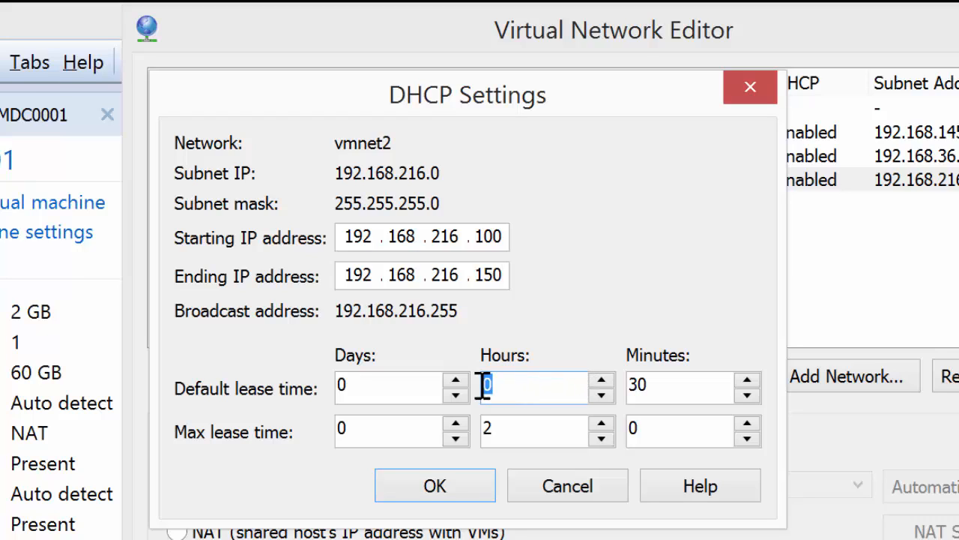
text(8)
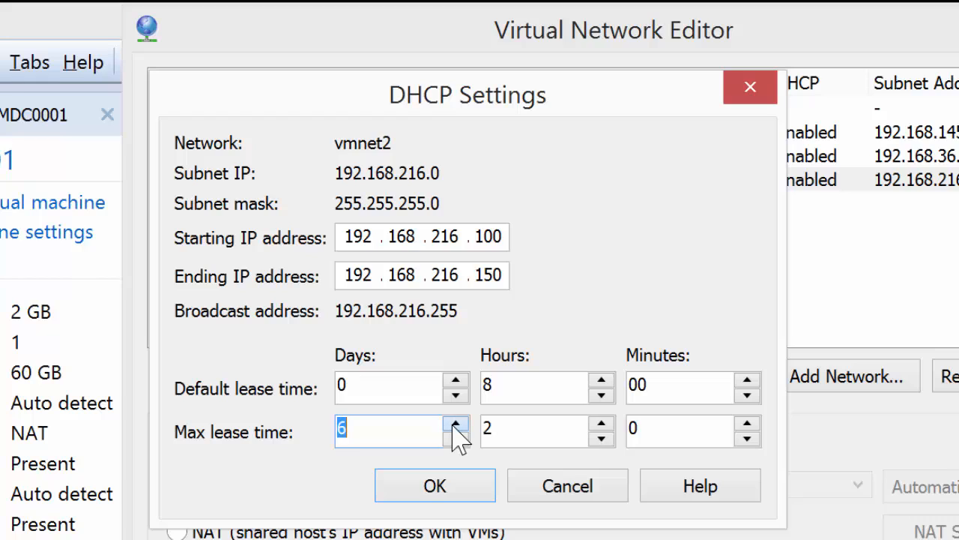
click(455, 423)
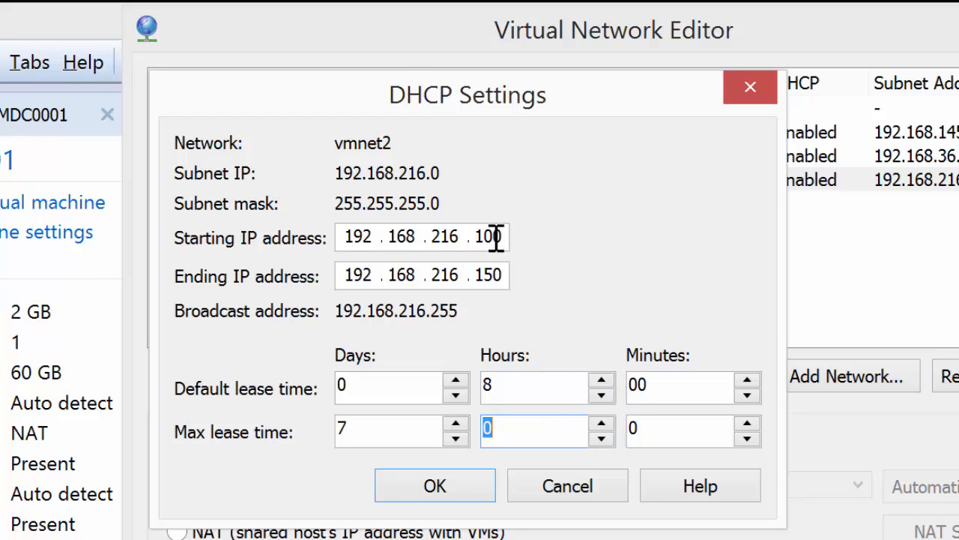
mouse_move(435, 486)
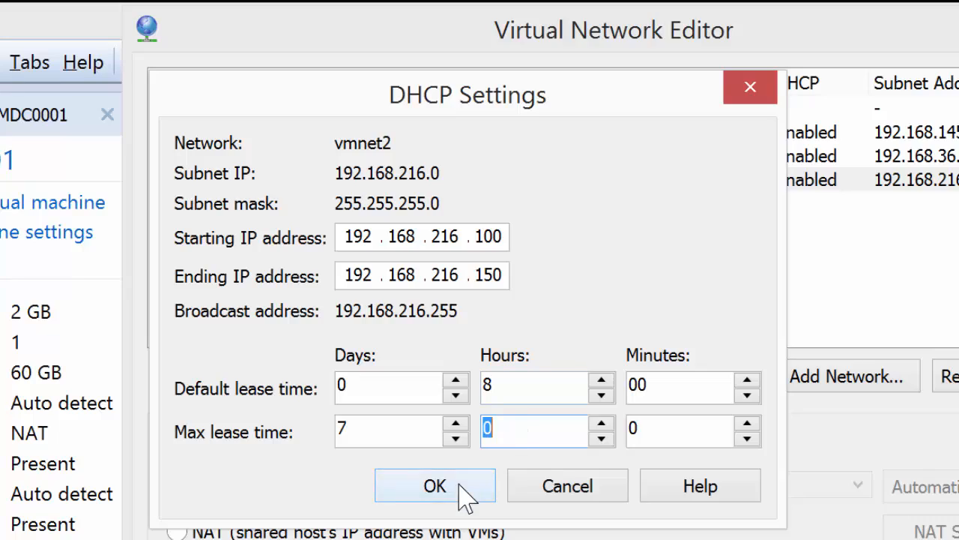
click(434, 486)
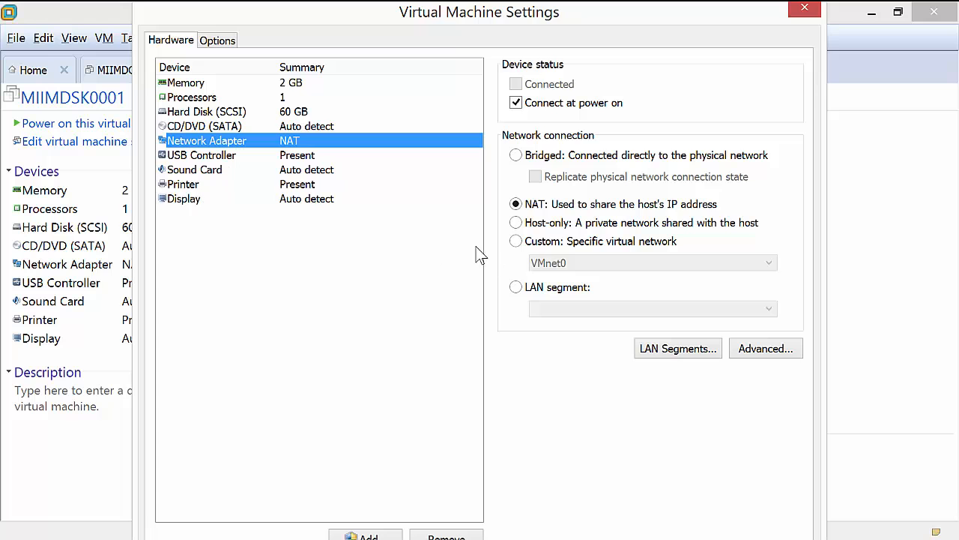
- Switch MIIMDSK0001's network adapter from NAT to Custom VMnet2 (Host-only)
click(516, 241)
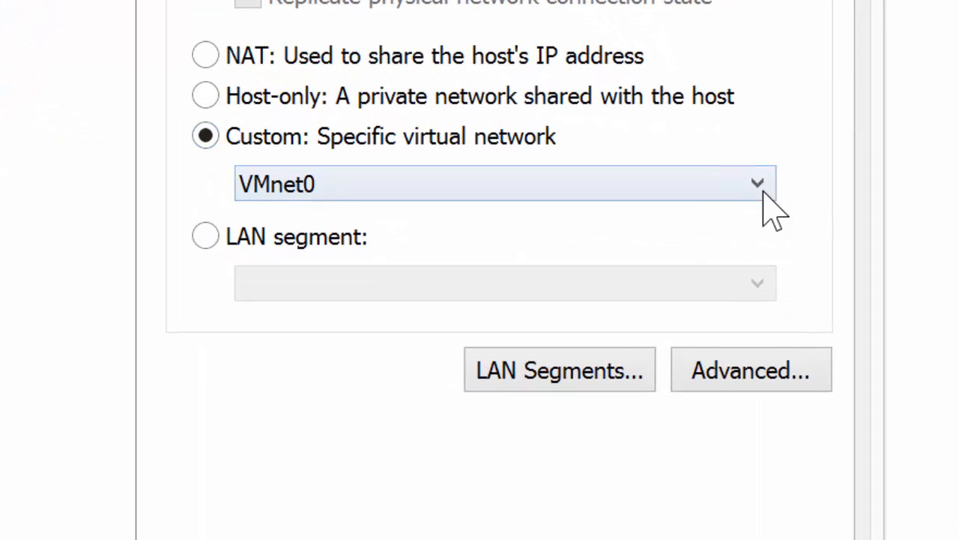
click(756, 183)
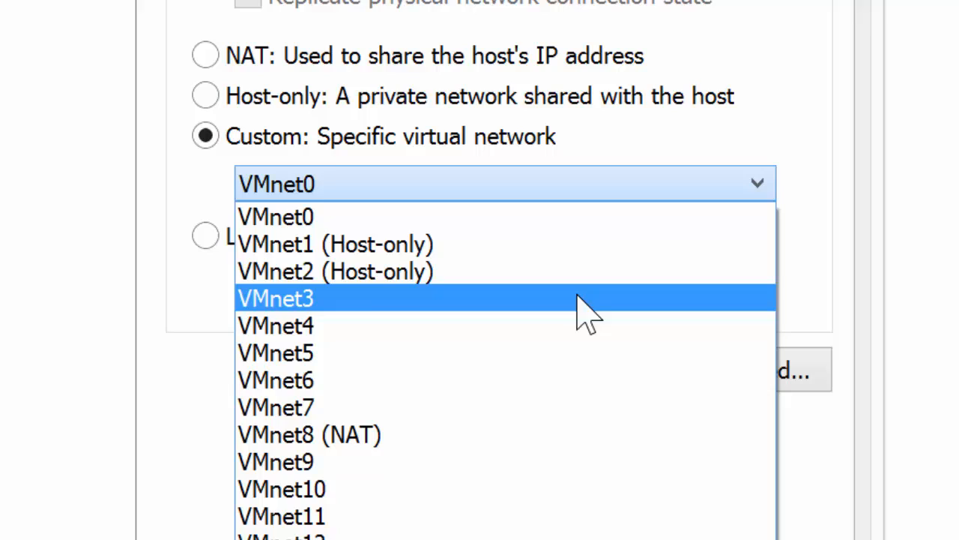
click(335, 271)
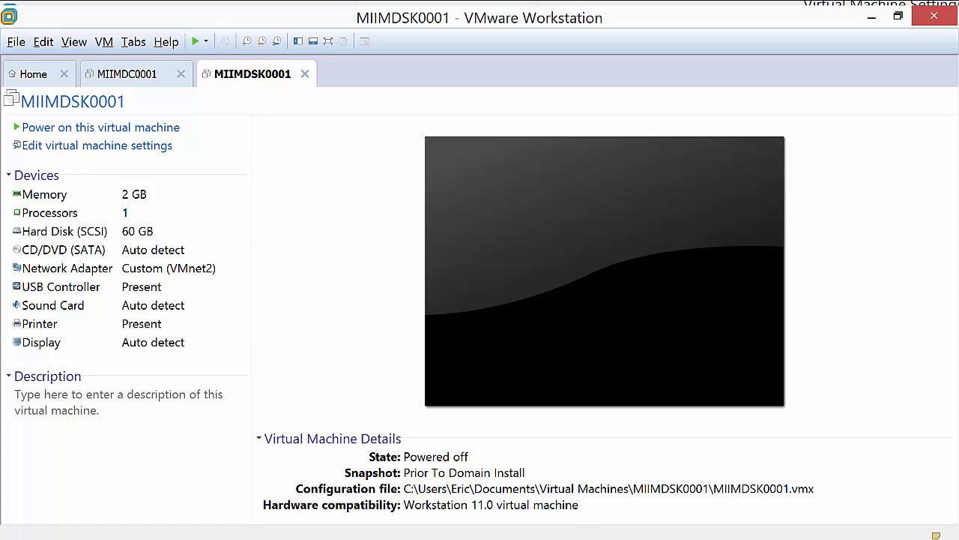
- Set MIIMDC0001's adapter to Custom VMnet2, then compare both VM tabs
click(127, 73)
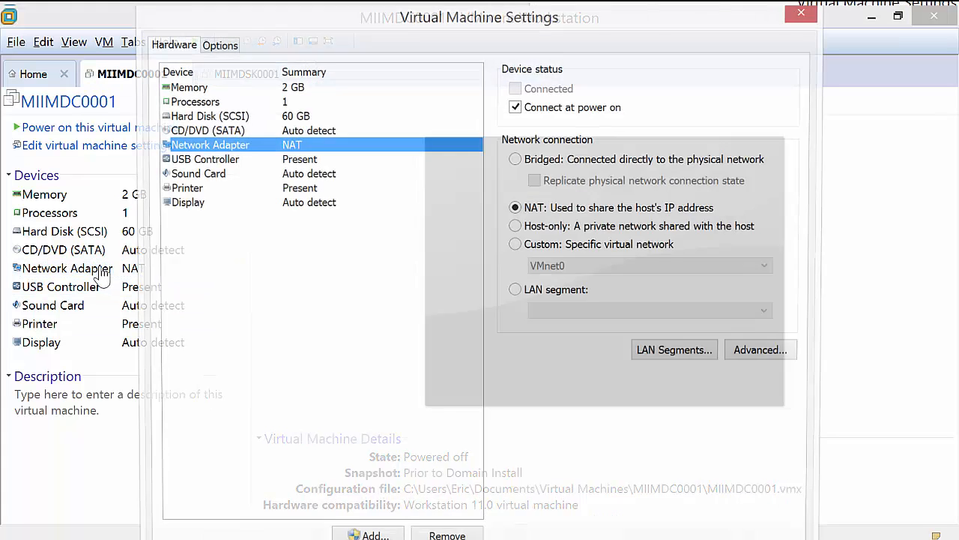
click(516, 244)
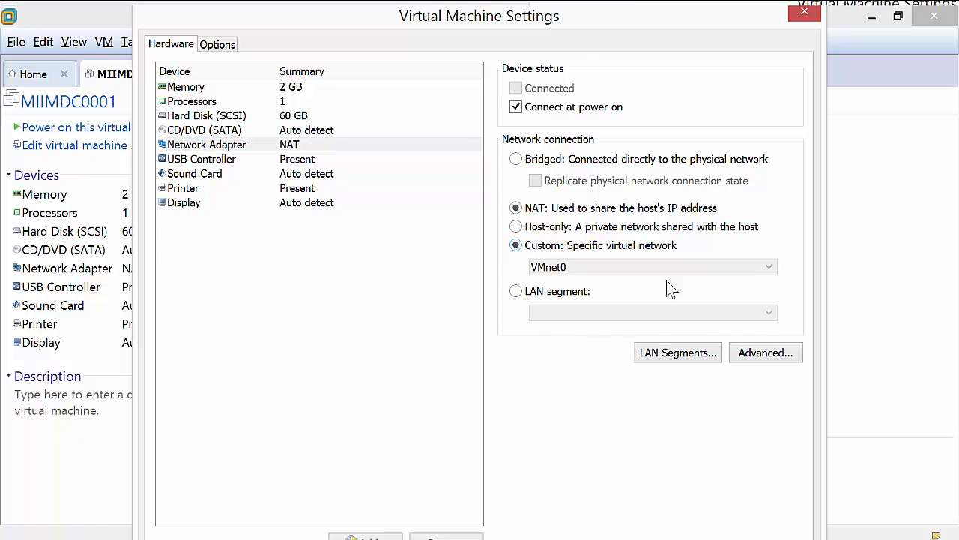
click(768, 266)
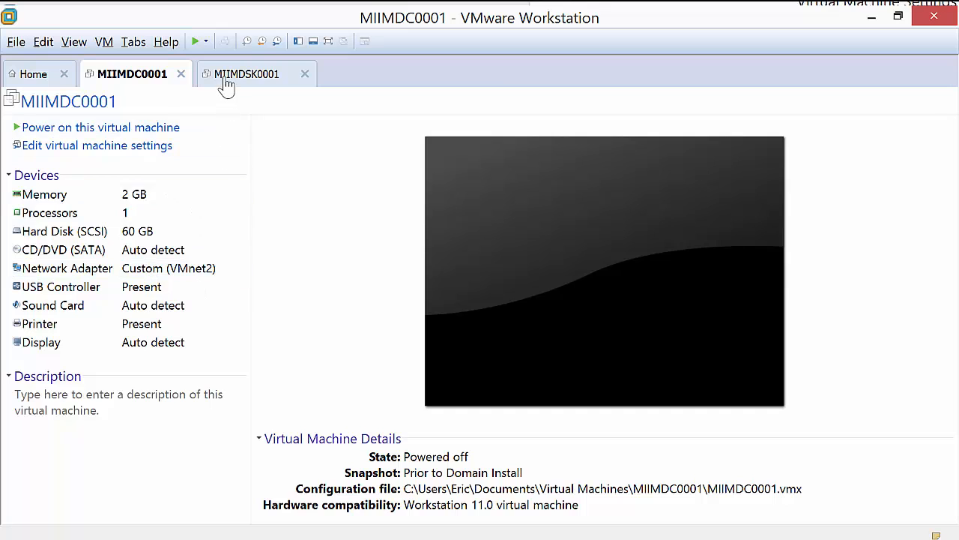
click(252, 73)
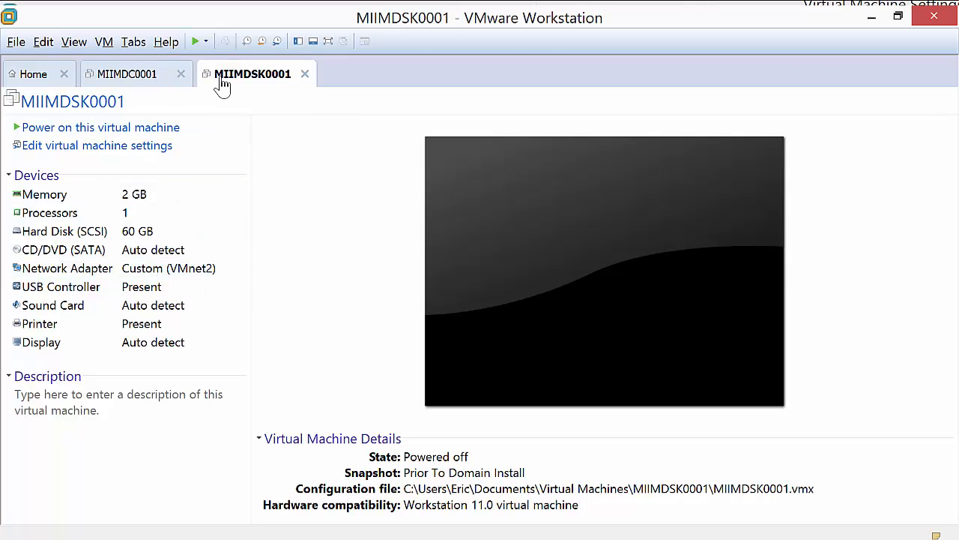
click(128, 74)
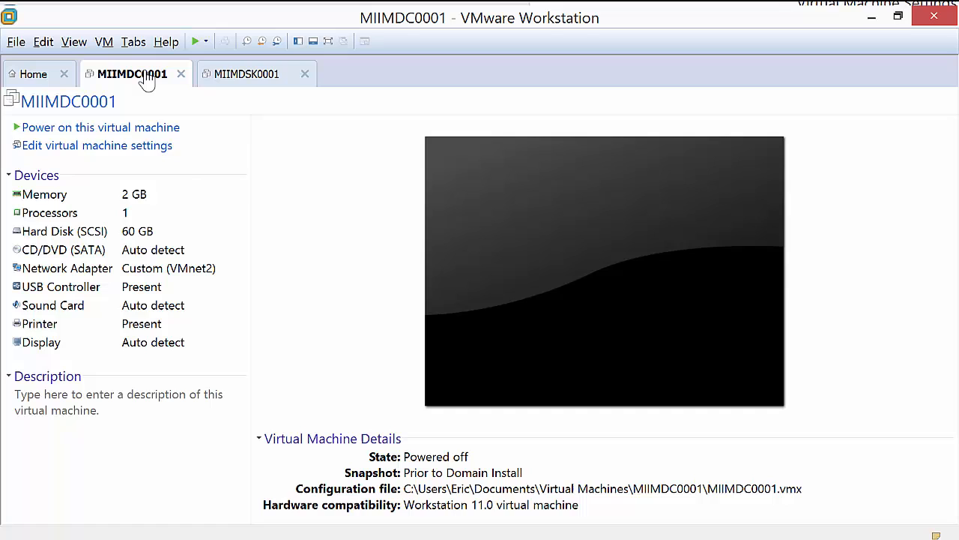